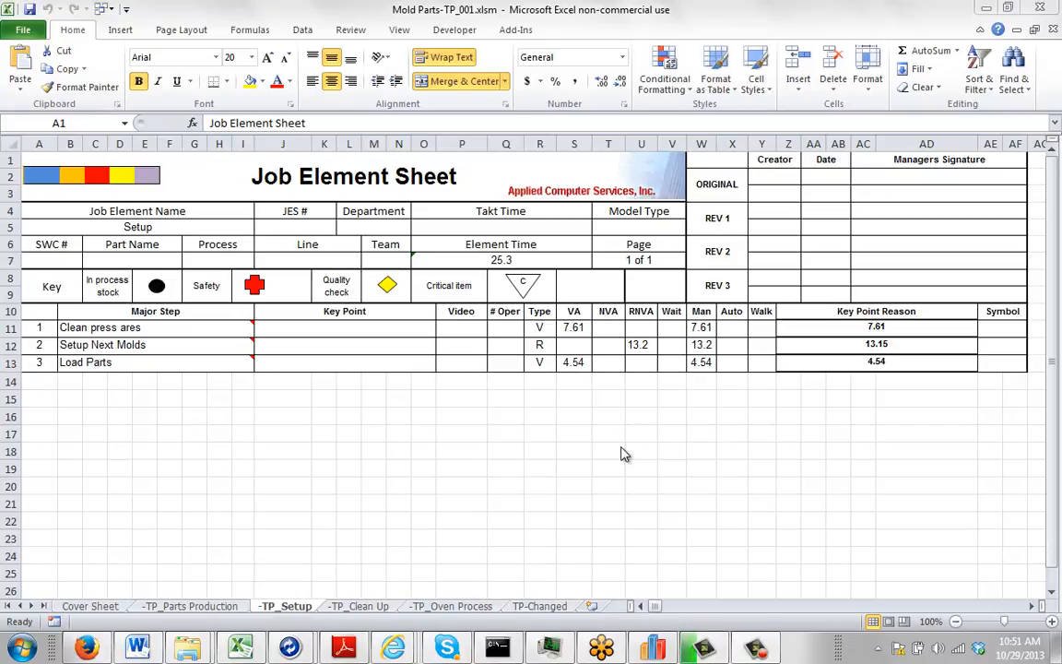
{"action": "mouse_move", "coordinate": [620, 476]}
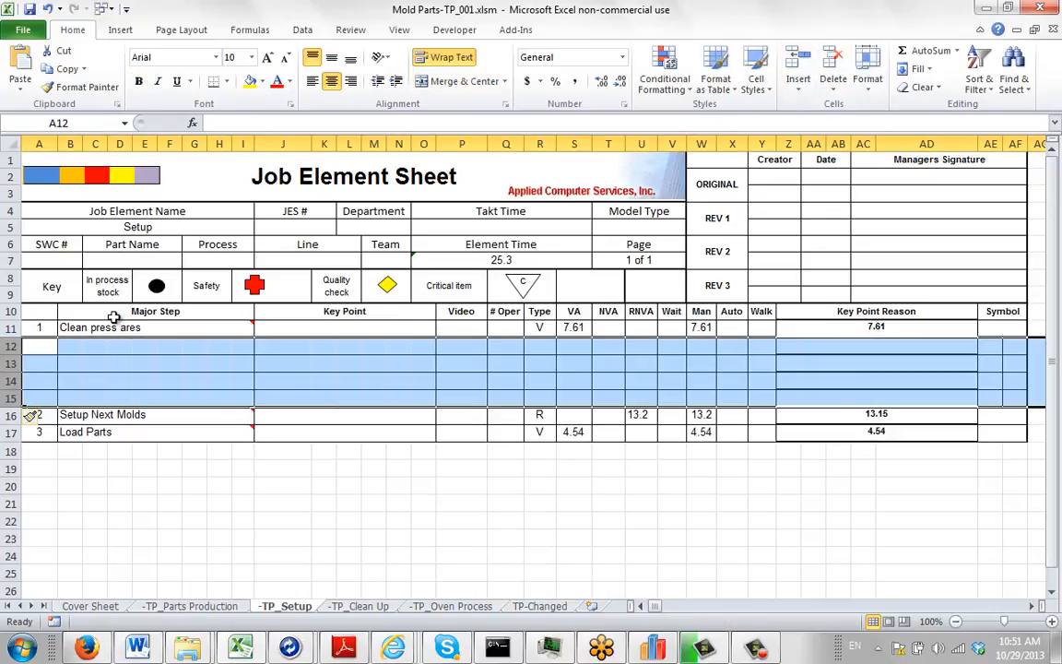
{"action": "left_click", "coordinate": [106, 327]}
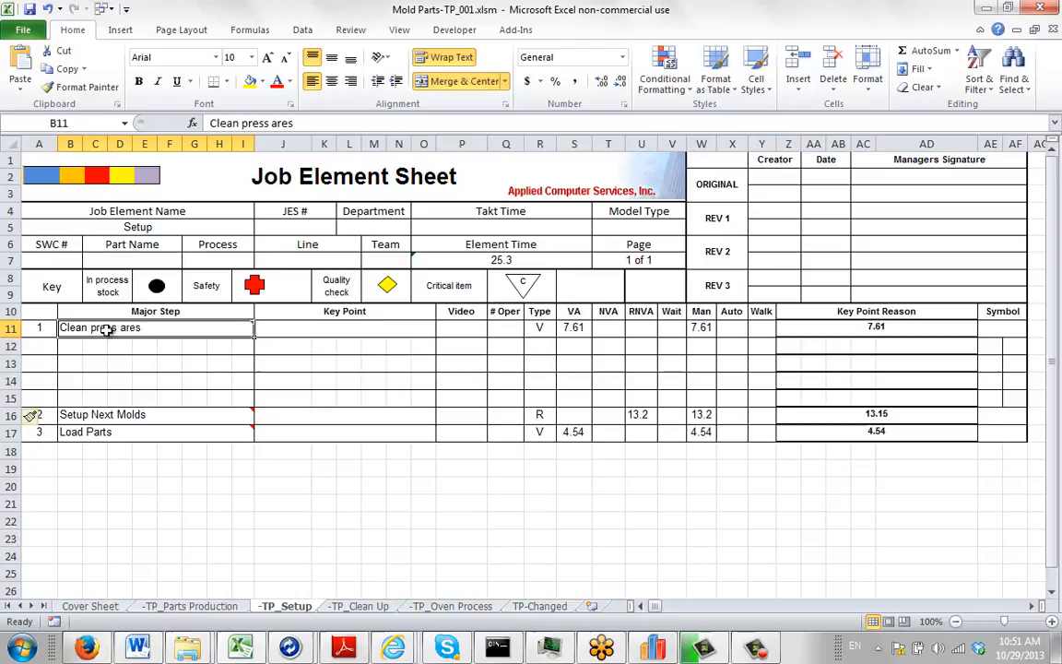
{"action": "mouse_move", "coordinate": [111, 328]}
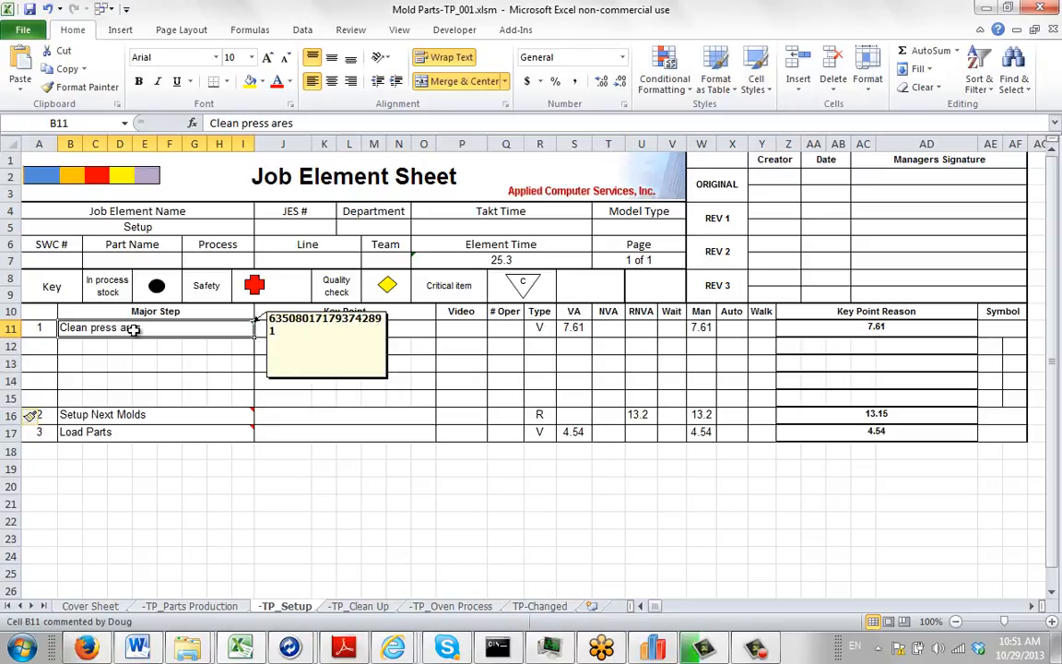
{"action": "left_click", "coordinate": [102, 414]}
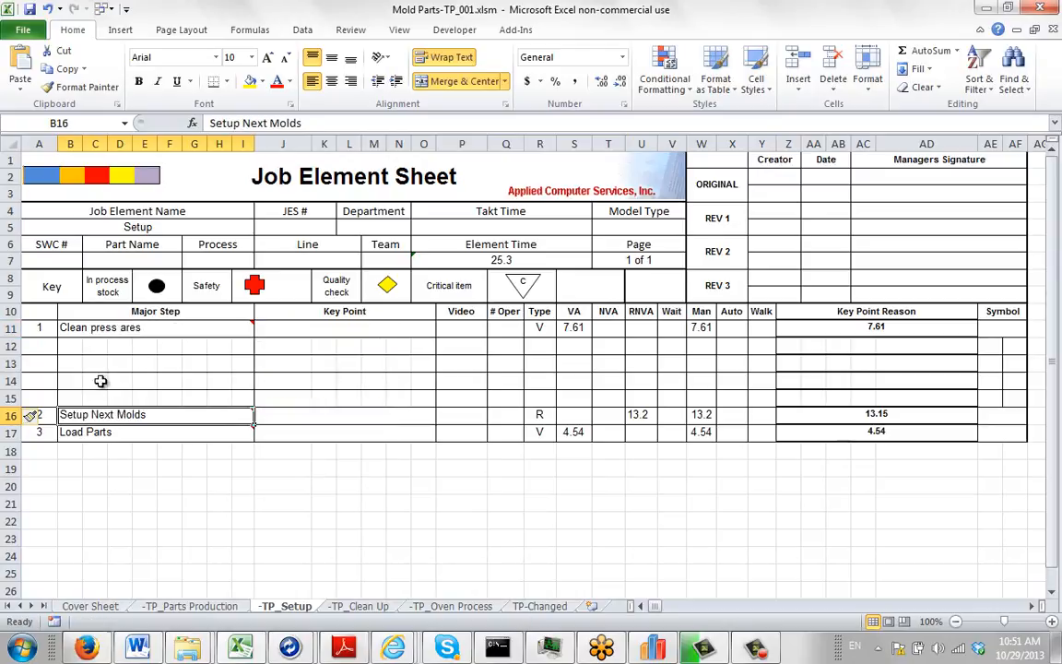
{"action": "left_click_drag", "start_coordinate": [71, 345], "coordinate": [220, 398]}
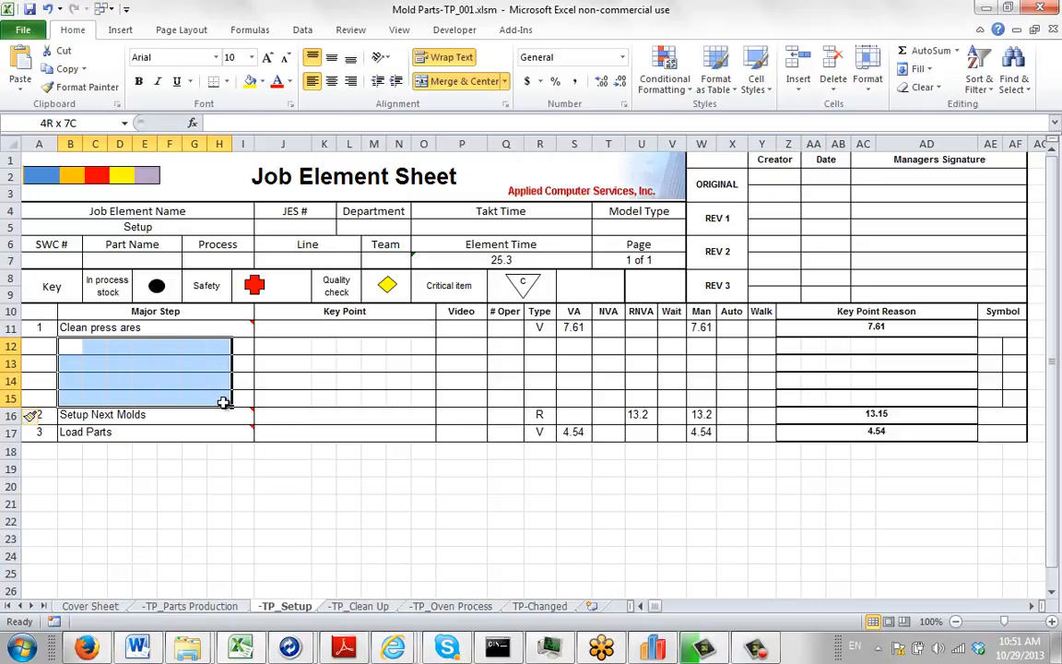
Enter 'this is a test' in the Major Step cell of row 12.
{"action": "left_click", "coordinate": [70, 345]}
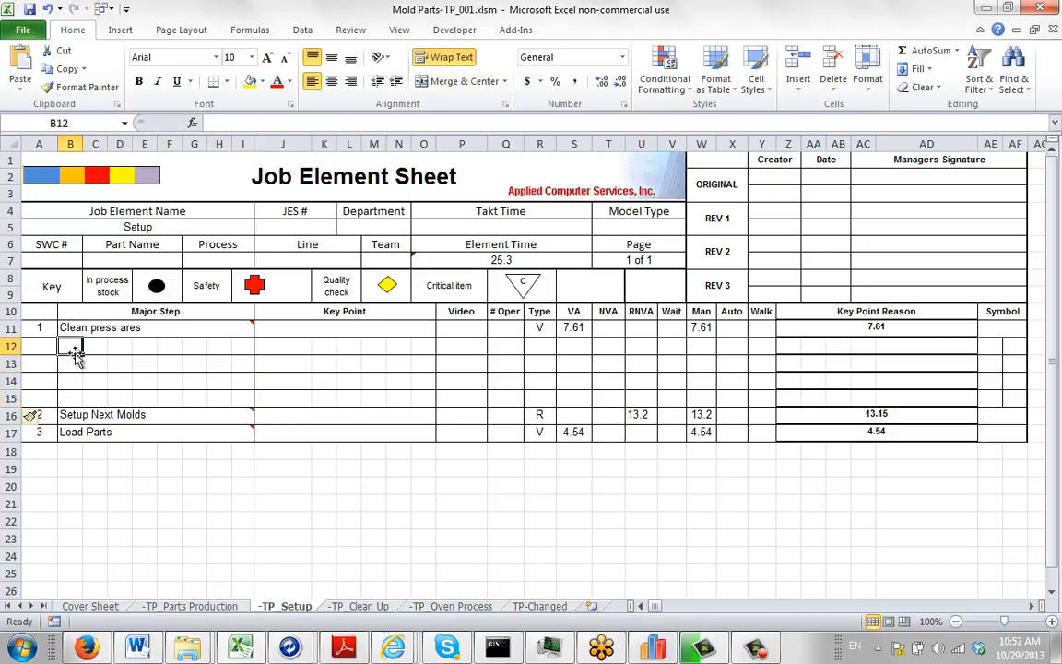
{"action": "type", "text": "this i"}
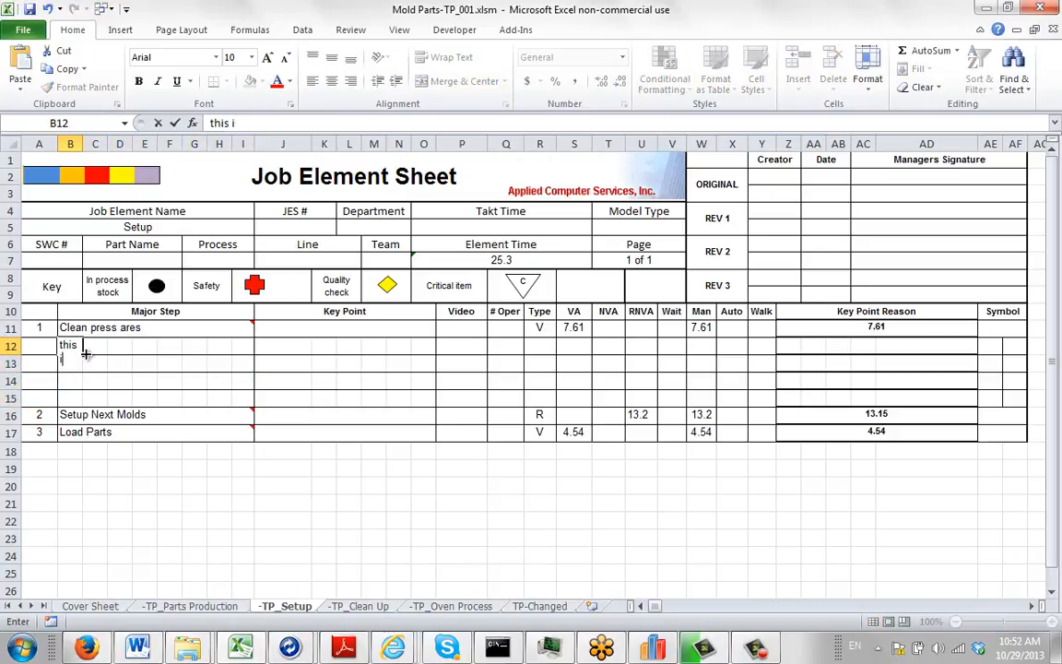
{"action": "type", "text": "is a test"}
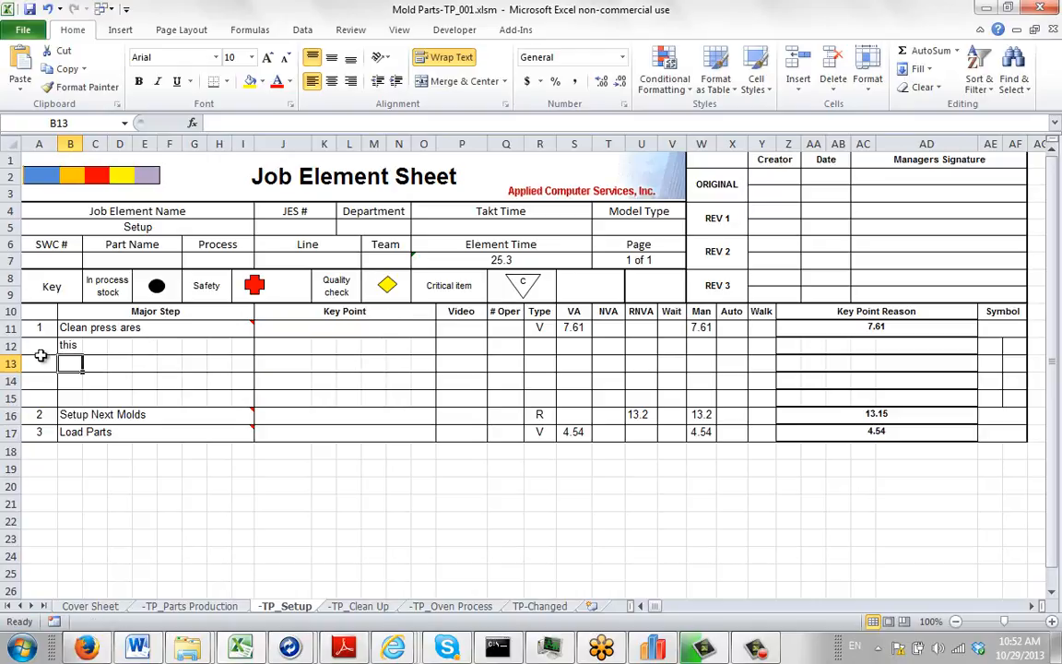
Paste Special only the Formats of row 11 onto inserted rows 12–15.
{"action": "right_click", "coordinate": [38, 327]}
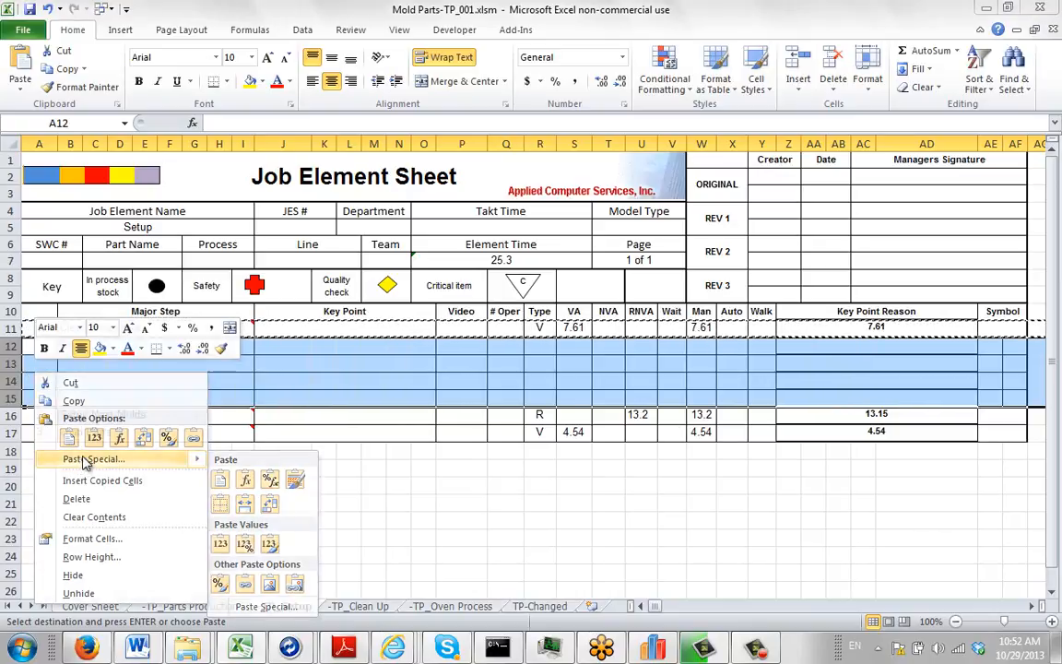
{"action": "left_click", "coordinate": [92, 459]}
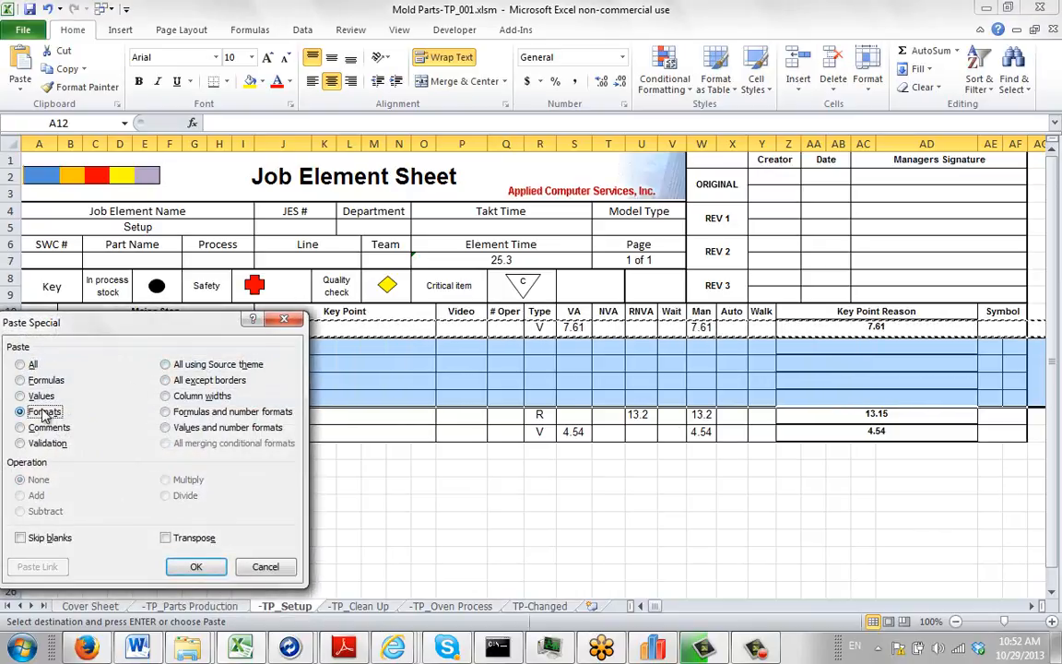
{"action": "left_click", "coordinate": [195, 566]}
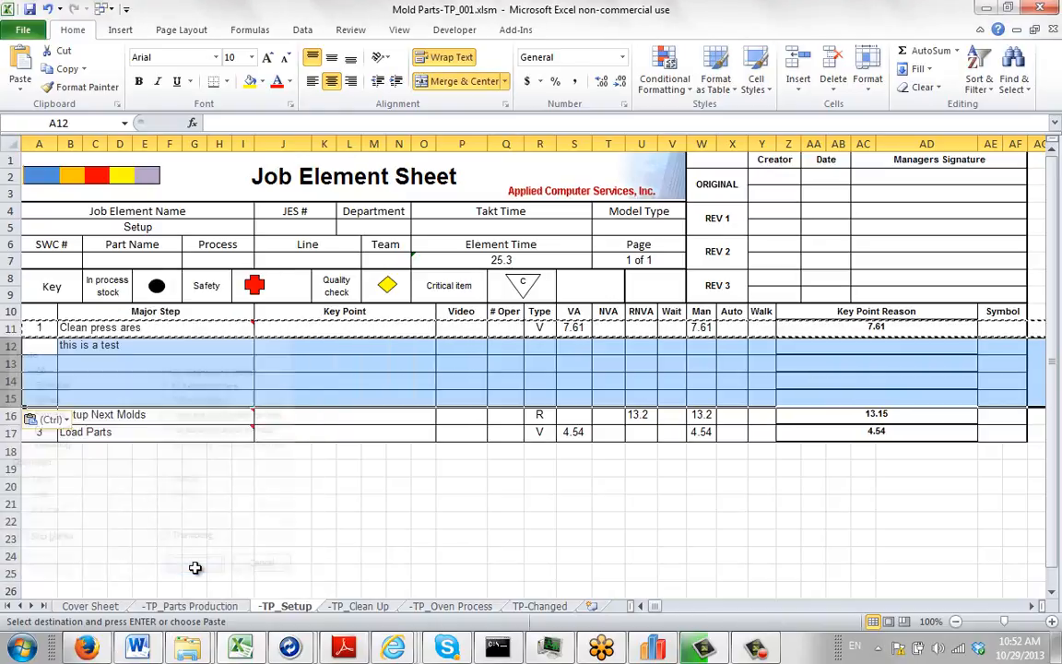